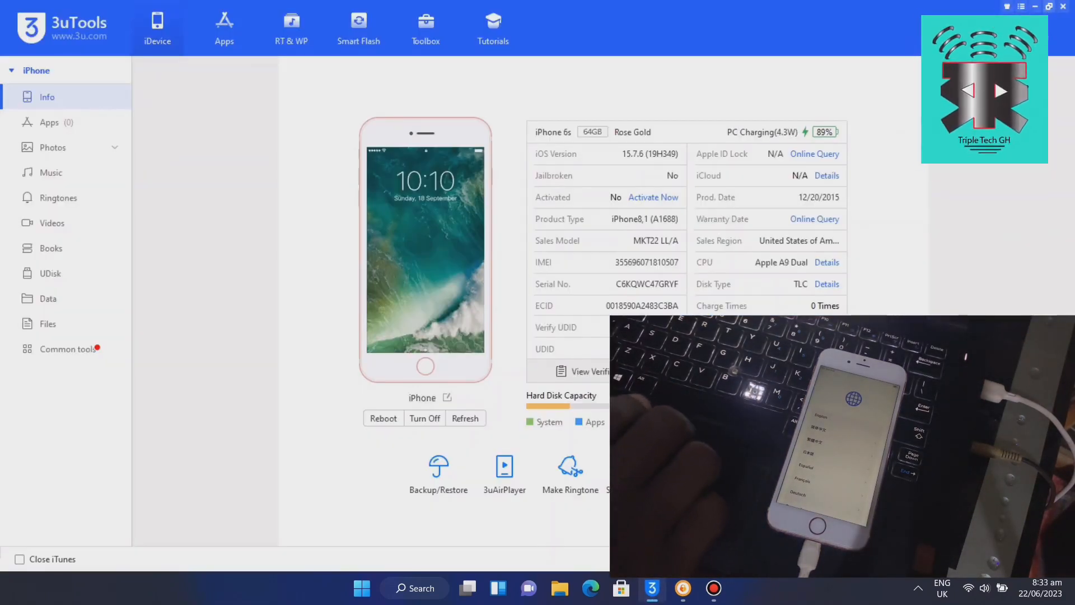
# Bring UnlockTool forward on its Apple RAMDISK tools after reviewing the iPhone 6s in 3uTools.
pyautogui.click(1037, 7)
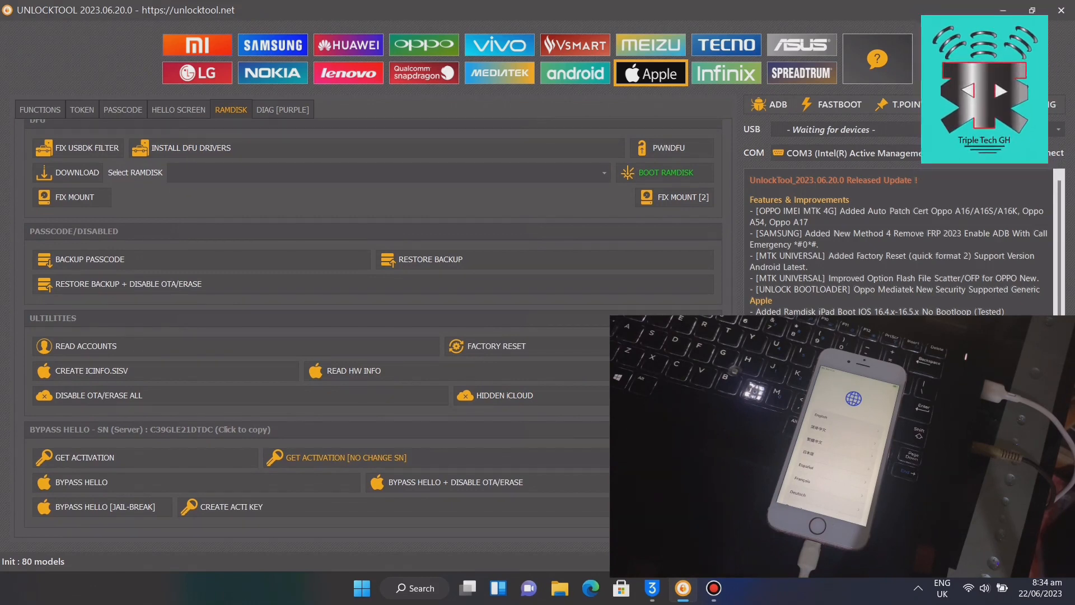
# Run GET ACTIVATION [NO CHANGE SN] until the server reports activation OK.
pyautogui.click(335, 457)
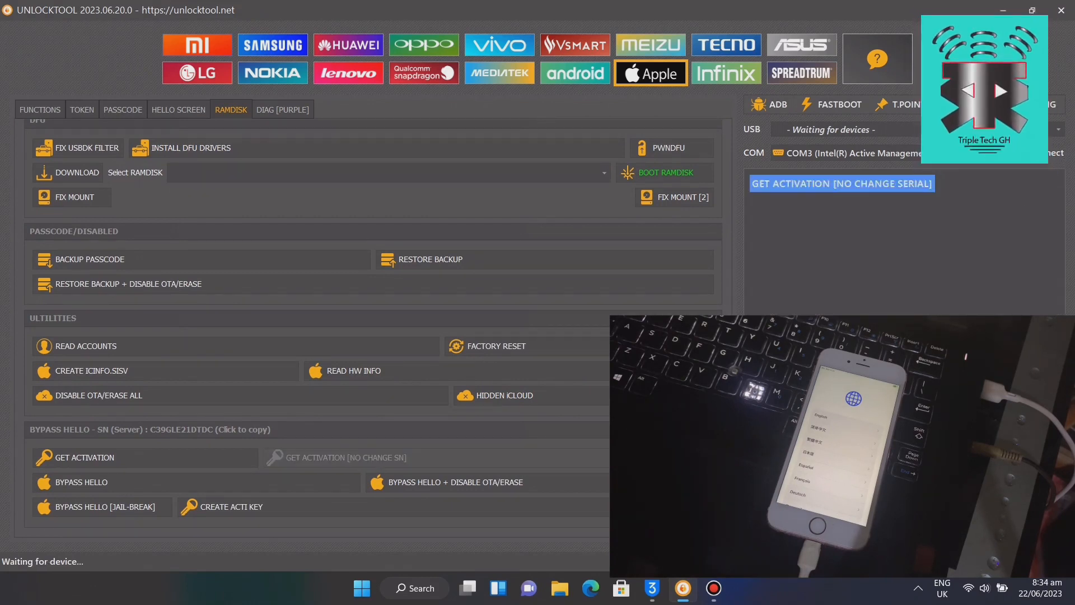
pyautogui.click(841, 182)
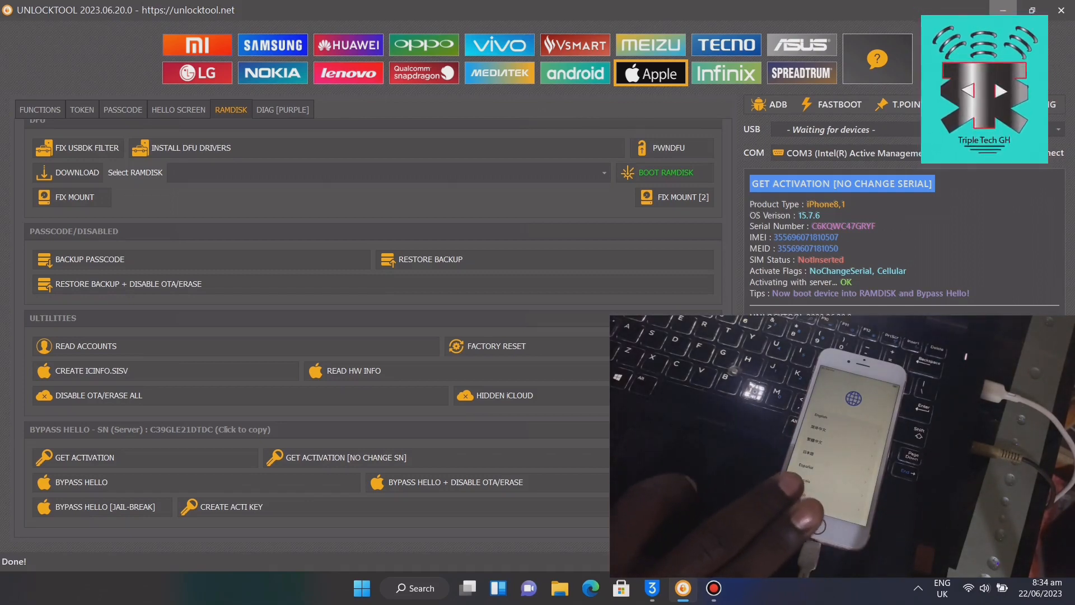
pyautogui.click(1027, 10)
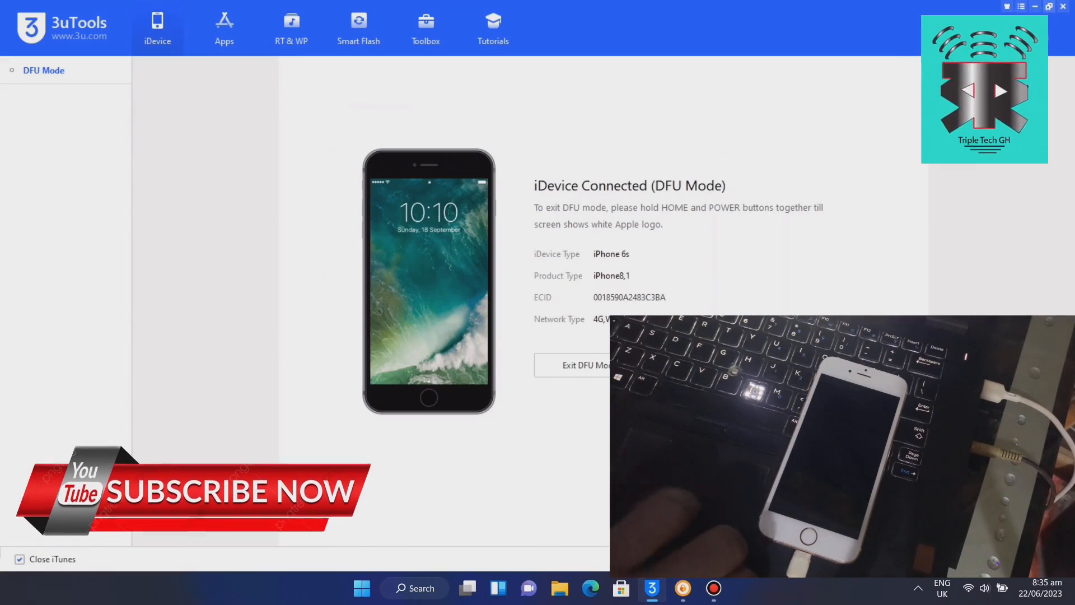
# Return to UnlockTool after confirming the iPhone 6s is in DFU mode in 3uTools.
pyautogui.click(1035, 7)
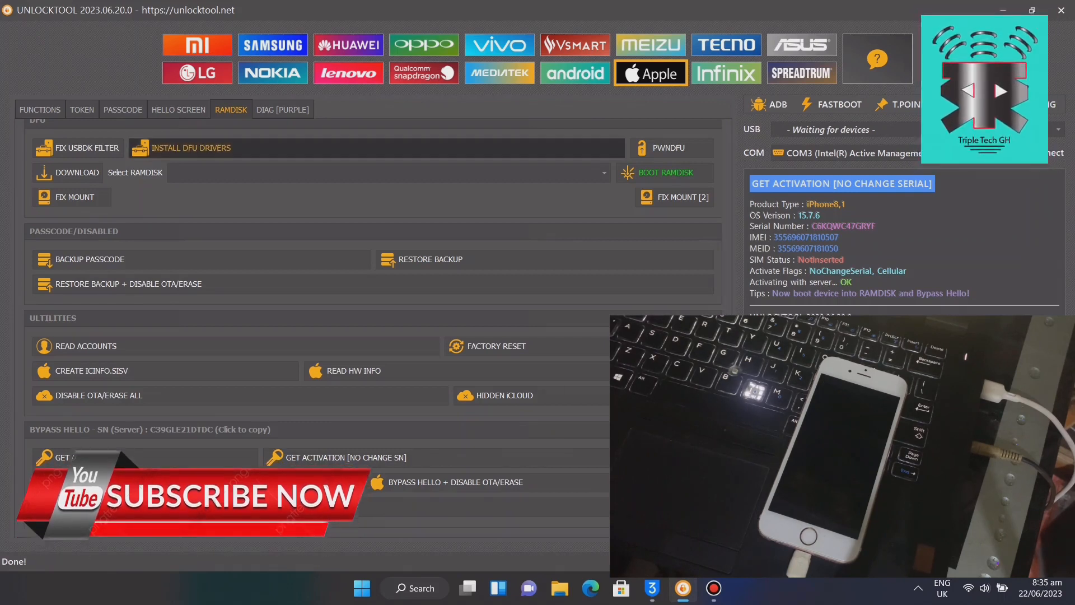
# Install the DFU drivers and PWNDFU the iPhone 6s until Gaster reports OK.
pyautogui.click(190, 148)
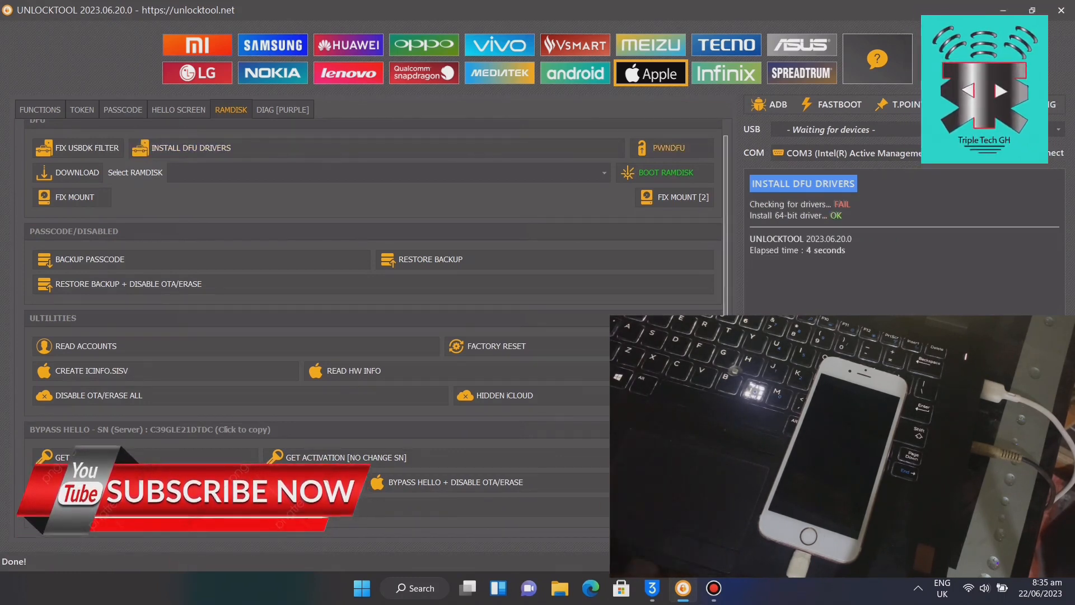
pyautogui.click(671, 148)
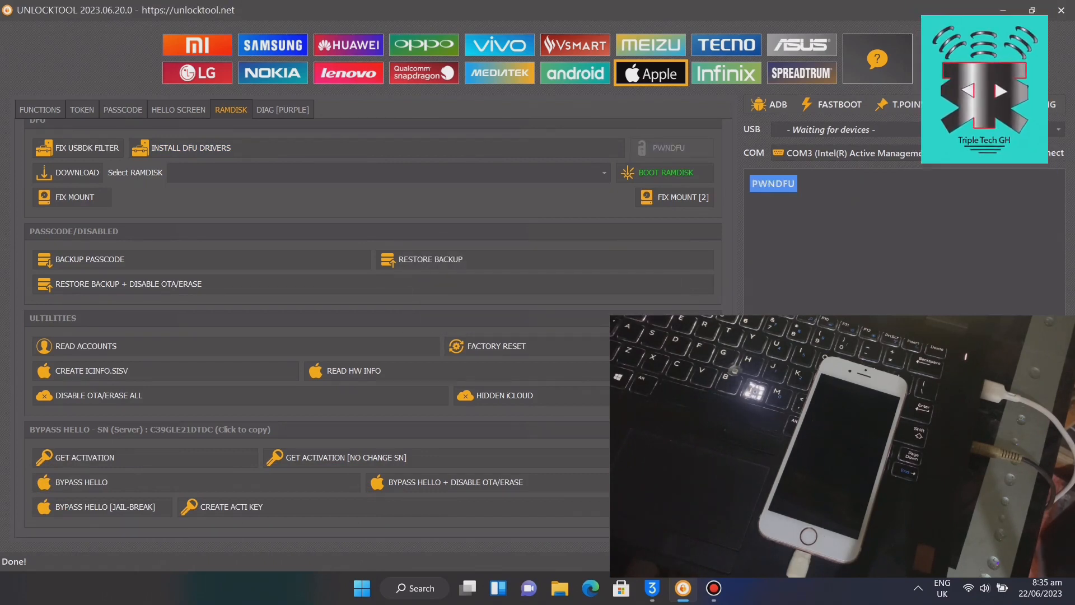
pyautogui.click(773, 182)
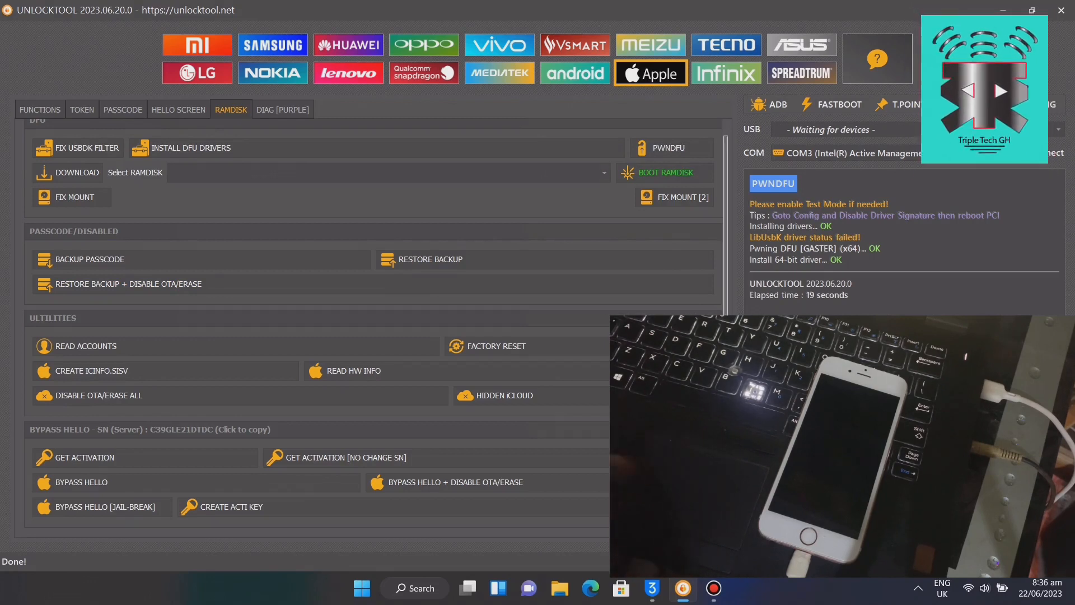
# Boot the 'Gaster Ramdisk 15.x 5SE-6S-6SP-7G-7P' on the iPhone 6s.
pyautogui.click(603, 173)
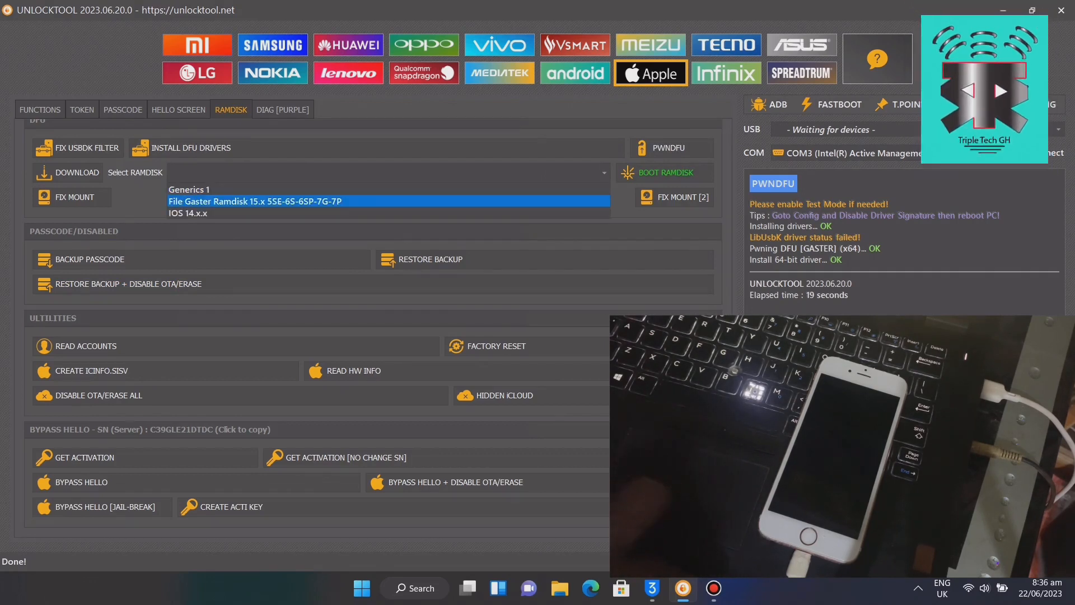
pyautogui.click(255, 201)
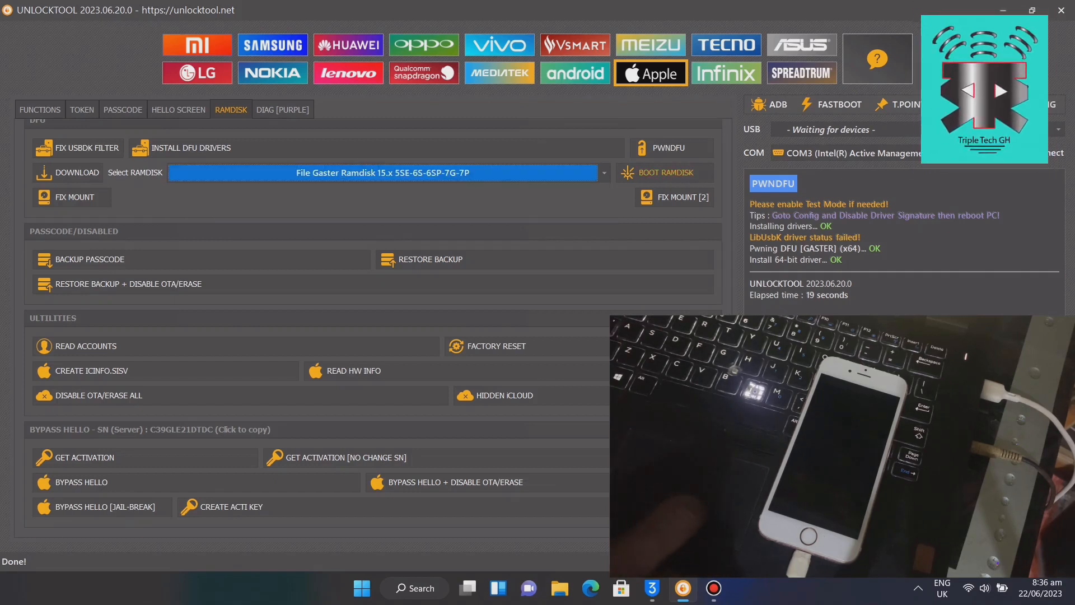
pyautogui.click(664, 173)
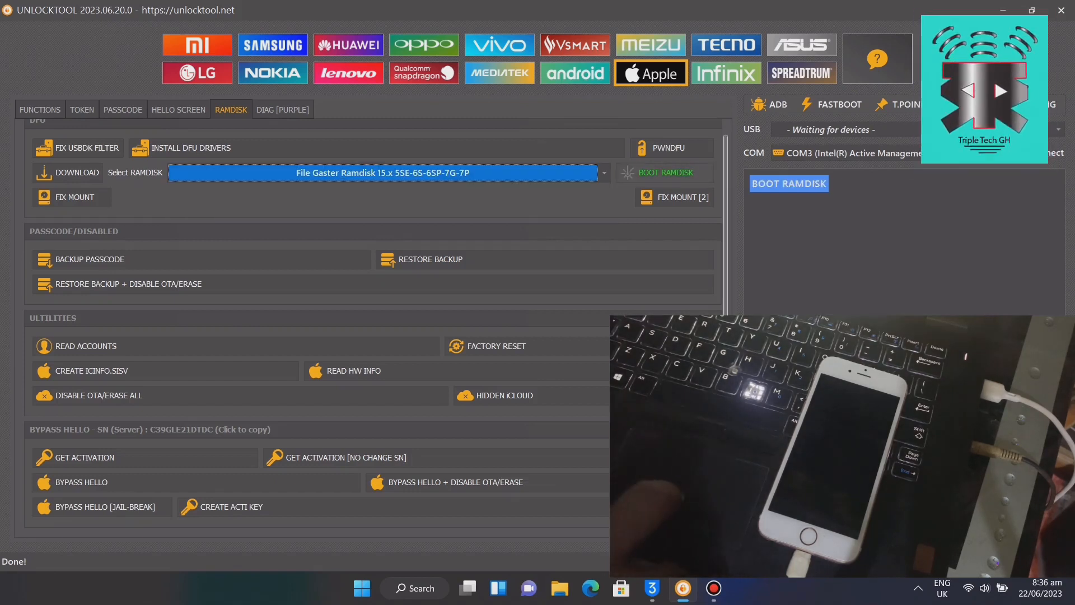
pyautogui.click(650, 588)
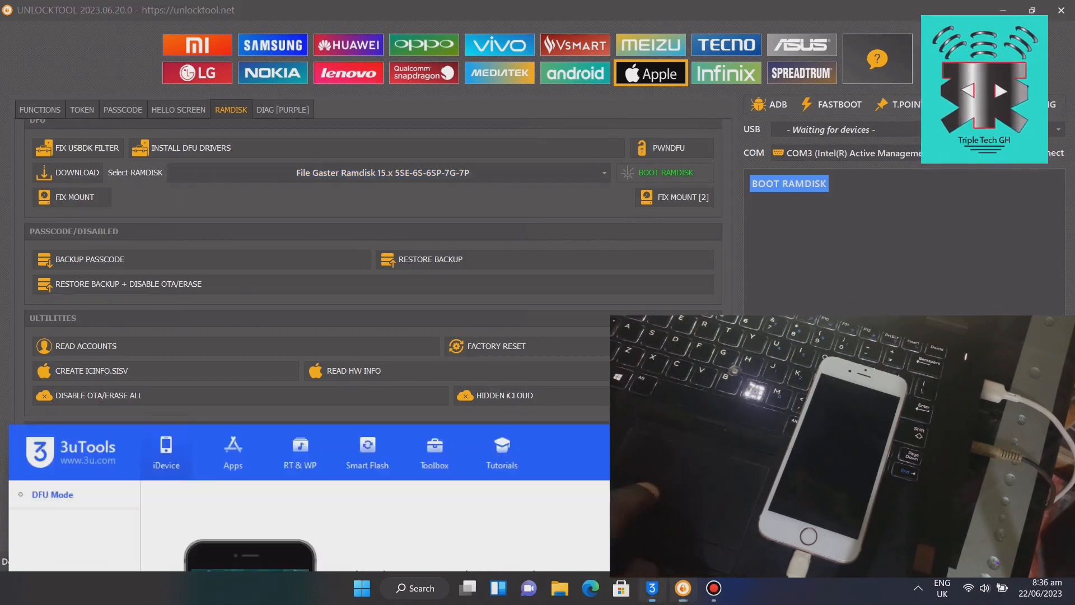
pyautogui.click(789, 183)
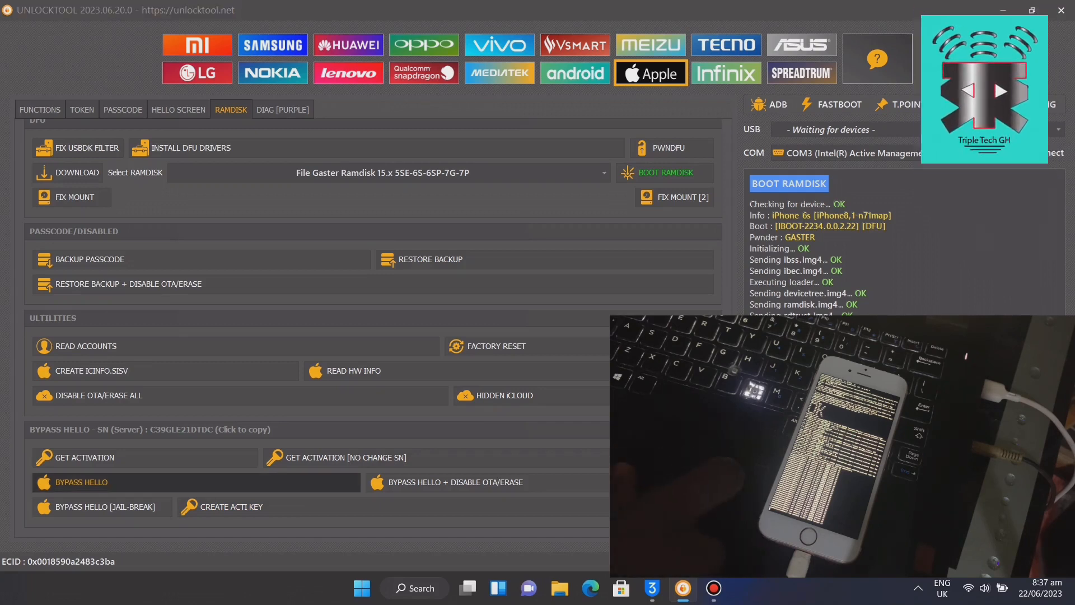
# Start BYPASS HELLO with the NO CHANGE SERIAL option.
pyautogui.click(81, 482)
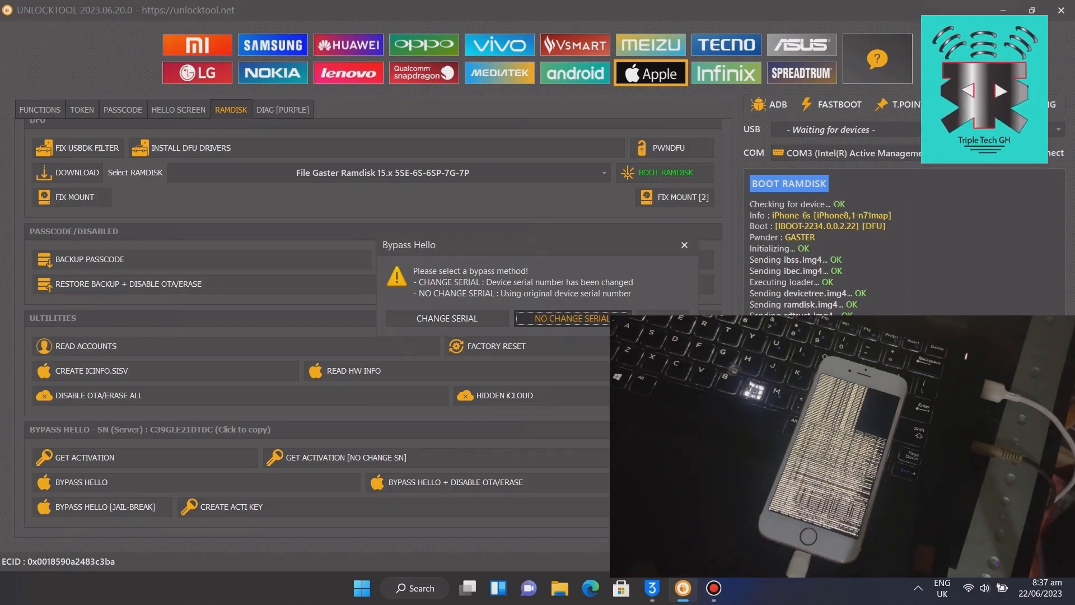
pyautogui.click(572, 318)
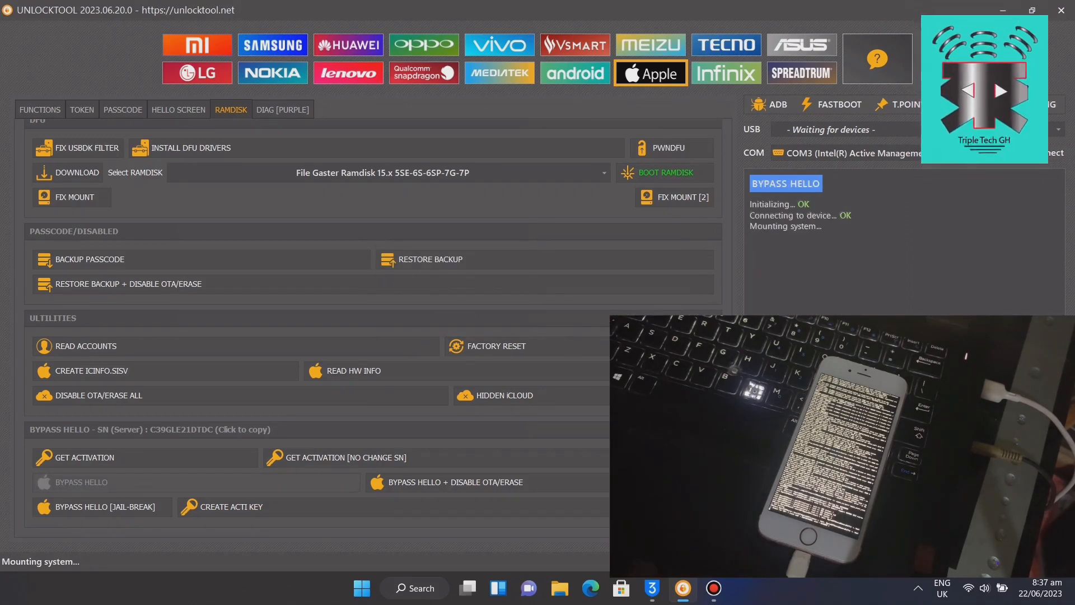